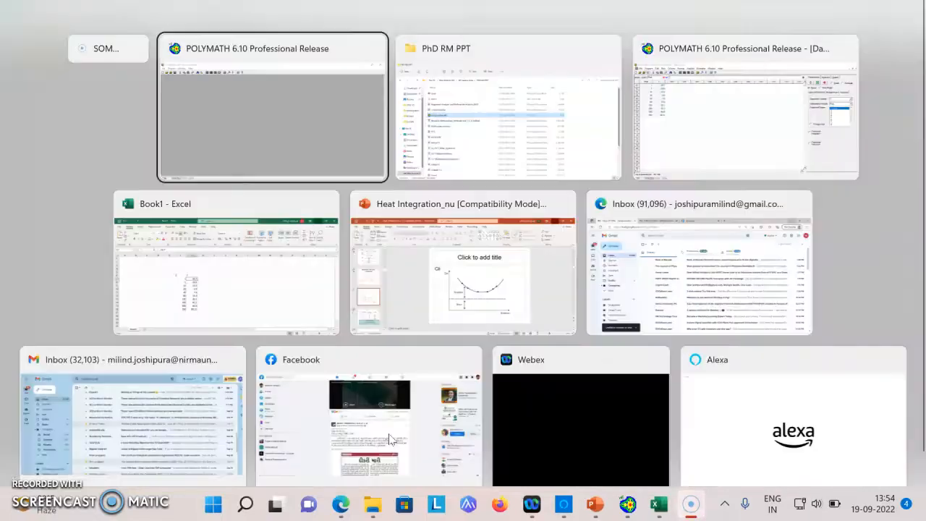
Step: Bring POLYMATH to the front and pick Data Regression from the program chooser
left_click(225, 264)
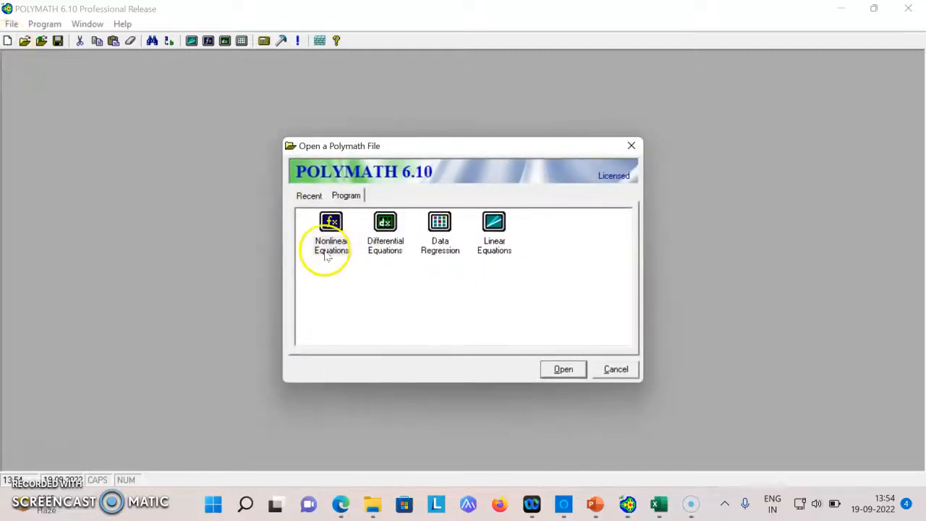
left_click(440, 231)
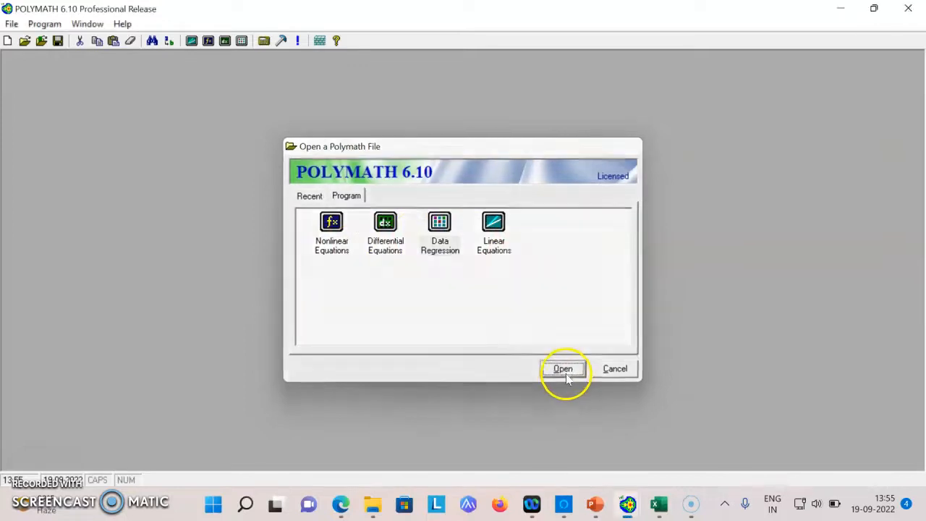
Step: Start a new data table and rename columns C01 and C02 to Psat and T, clearing the name error
left_click(563, 369)
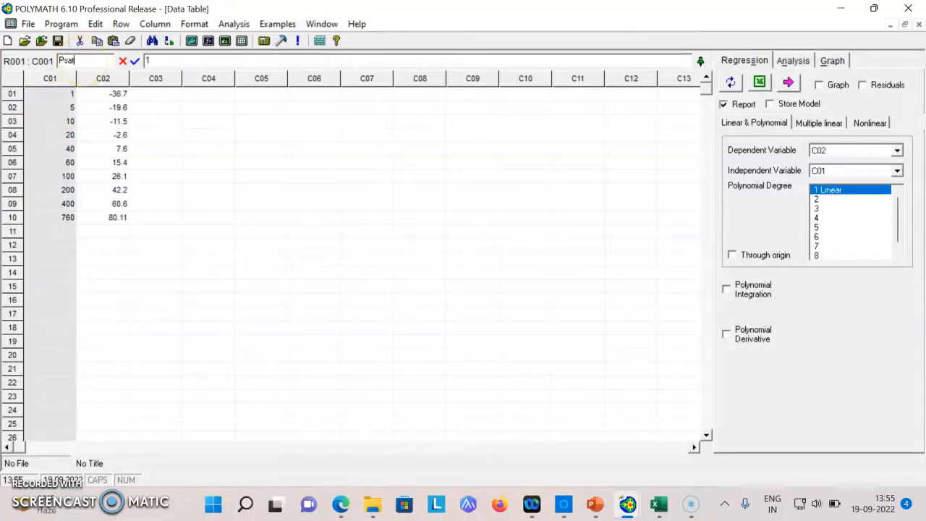
left_click(103, 92)
type("T C")
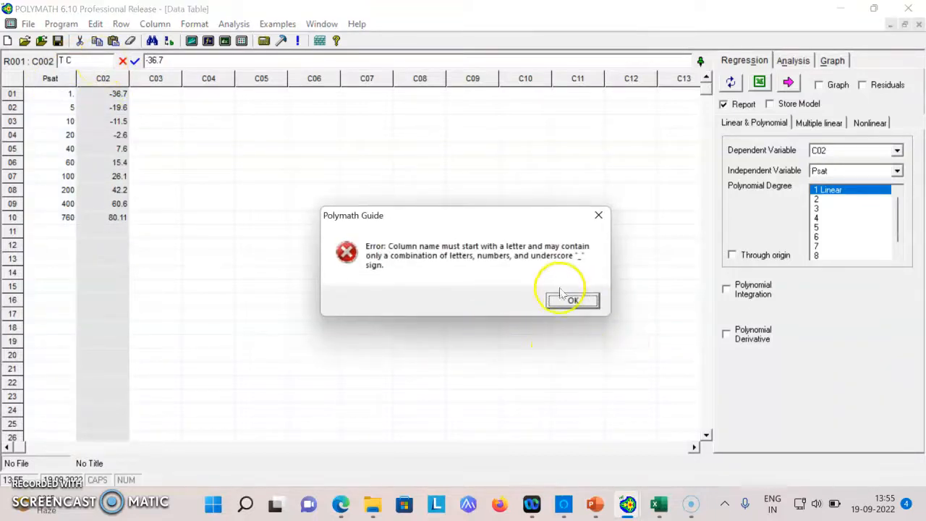
left_click(571, 301)
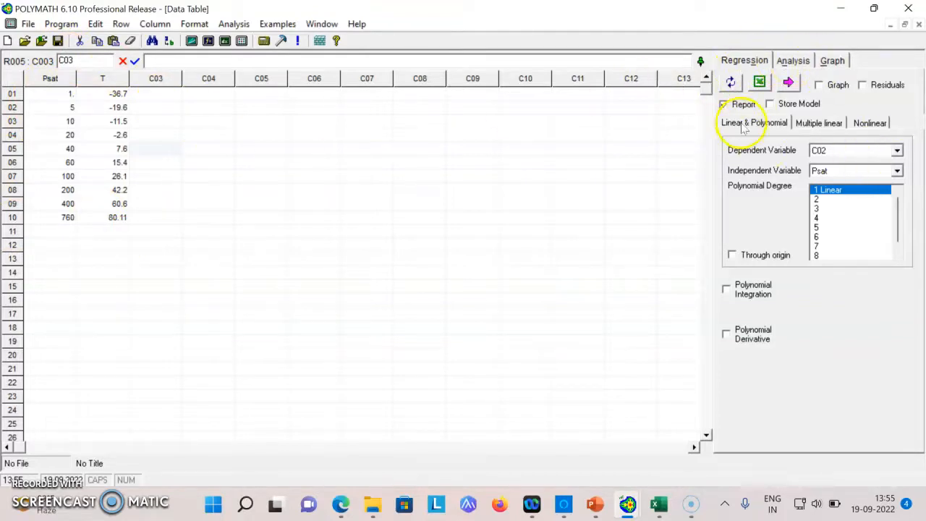
Step: Return to Linear & Polynomial and set Psat dependent, T independent for a linear fit
left_click(869, 122)
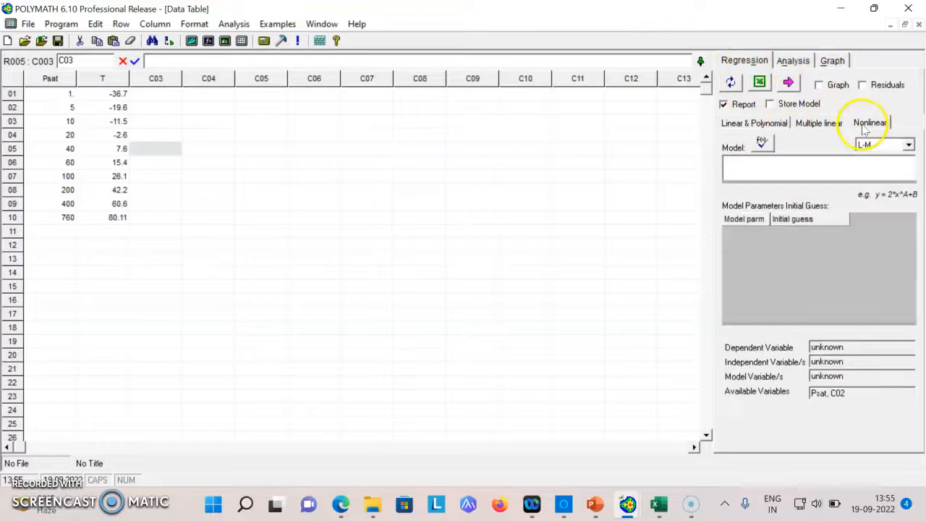
left_click(753, 122)
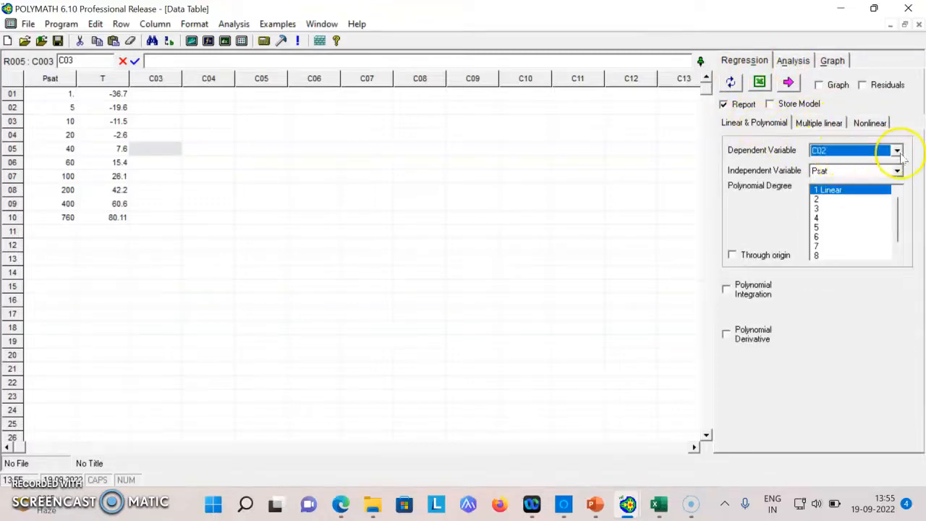
left_click(897, 149)
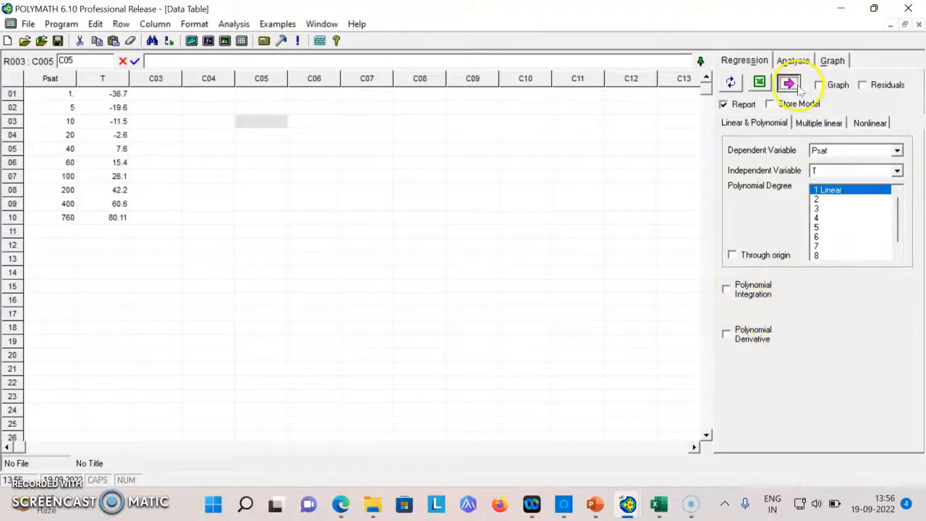
Step: Solve the Psat = a0 + a1*T linear fit and read its report (R^2 0.7799)
left_click(789, 82)
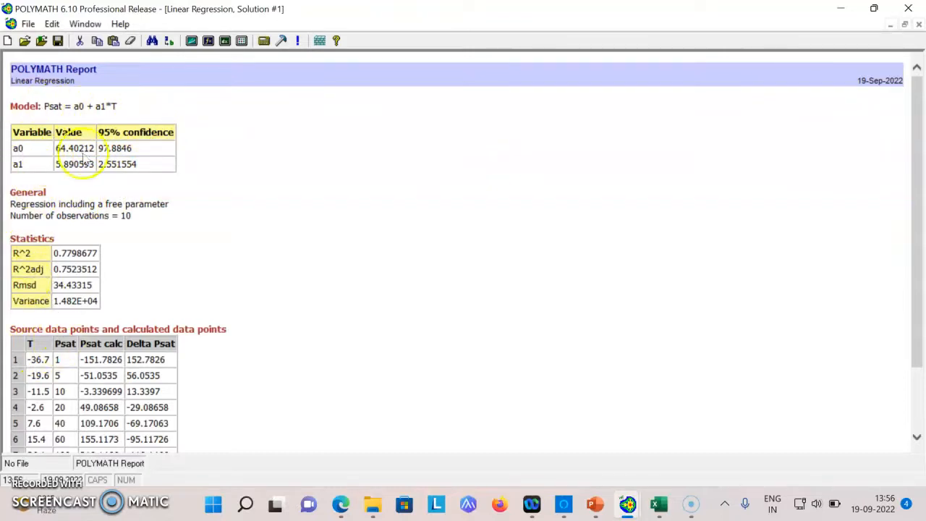
mouse_move(148, 162)
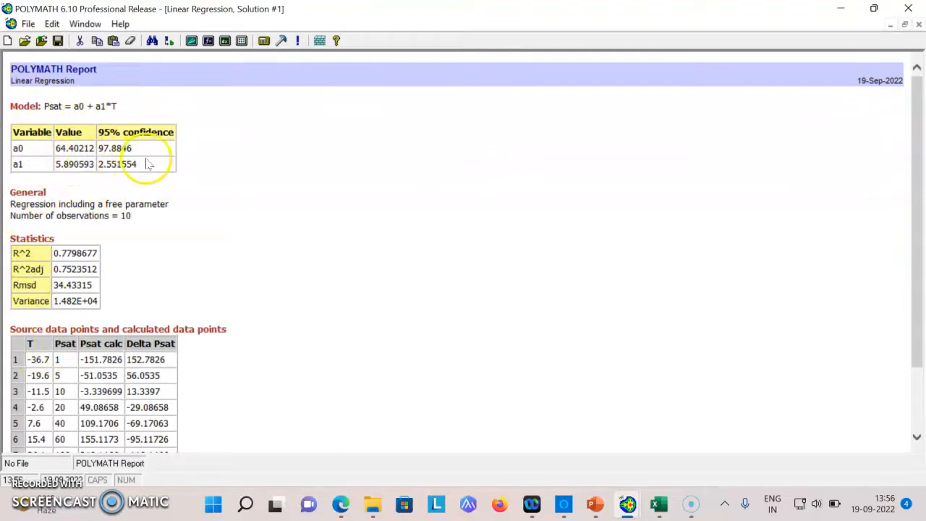
mouse_move(251, 199)
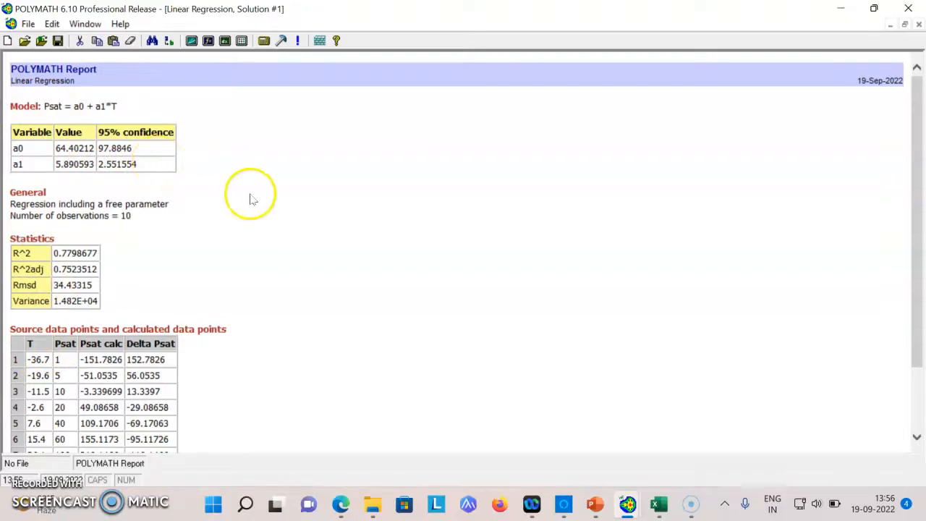
scroll("down", 3)
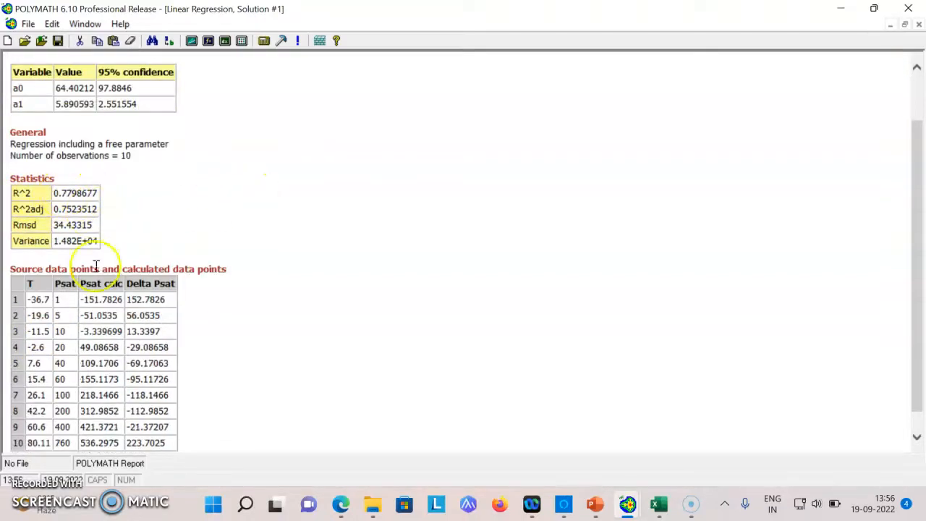
scroll("down", 3)
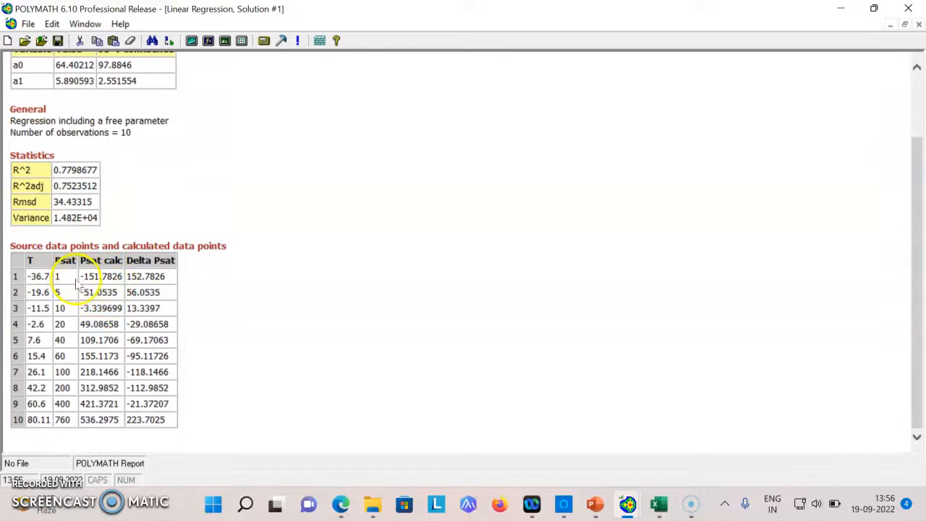
mouse_move(54, 445)
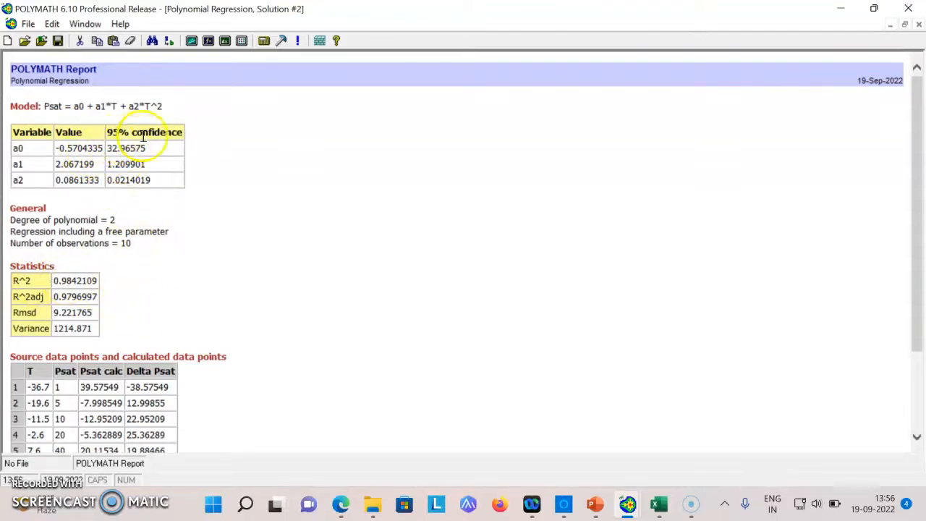
Step: Review the quadratic (R^2 0.9842) and cubic (R^2 0.9996) polynomial fit reports
scroll("down", 3)
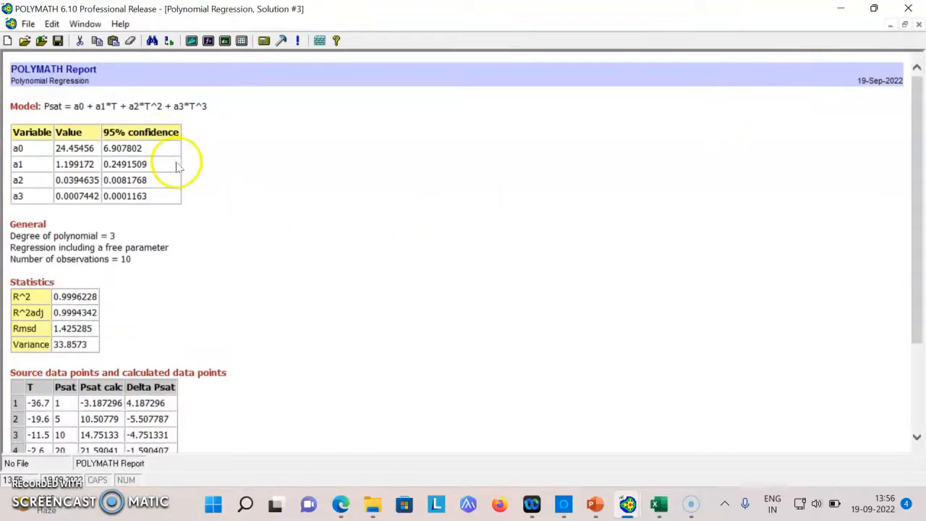
mouse_move(340, 202)
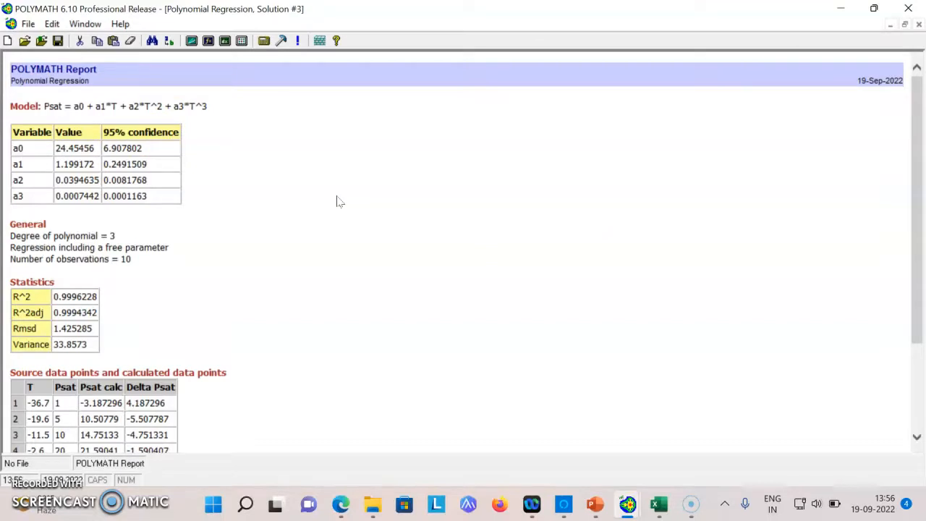
mouse_move(293, 225)
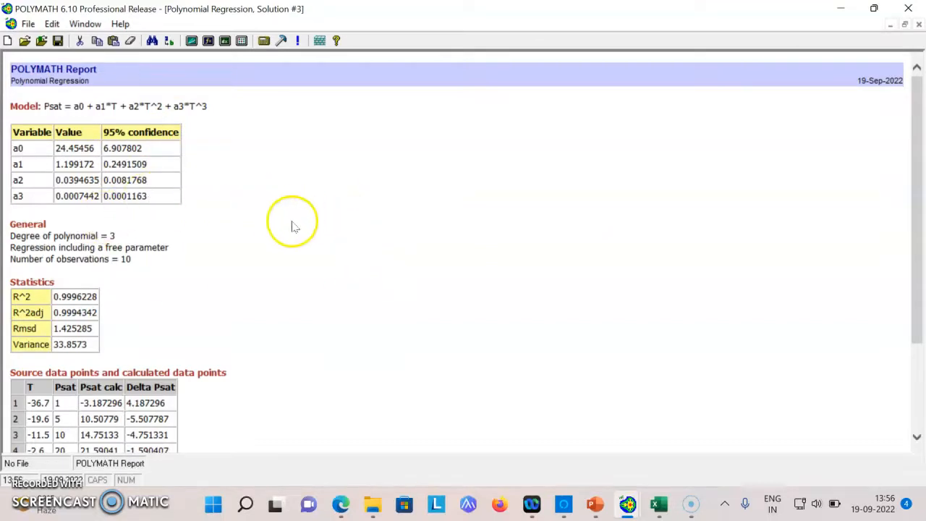
scroll("down", 3)
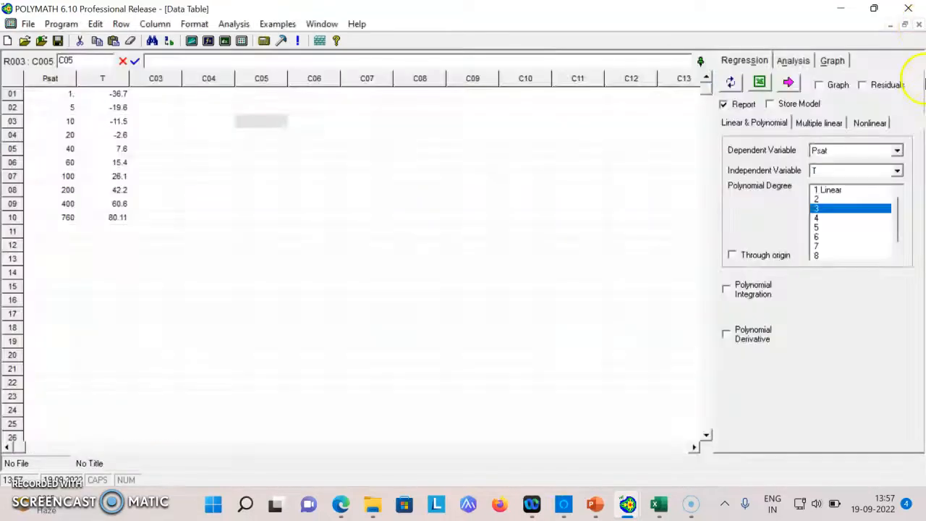
Step: Fit a first-degree line through the origin (R^2 0.7165), then uncheck Through origin for nonlinear setup
left_click(830, 189)
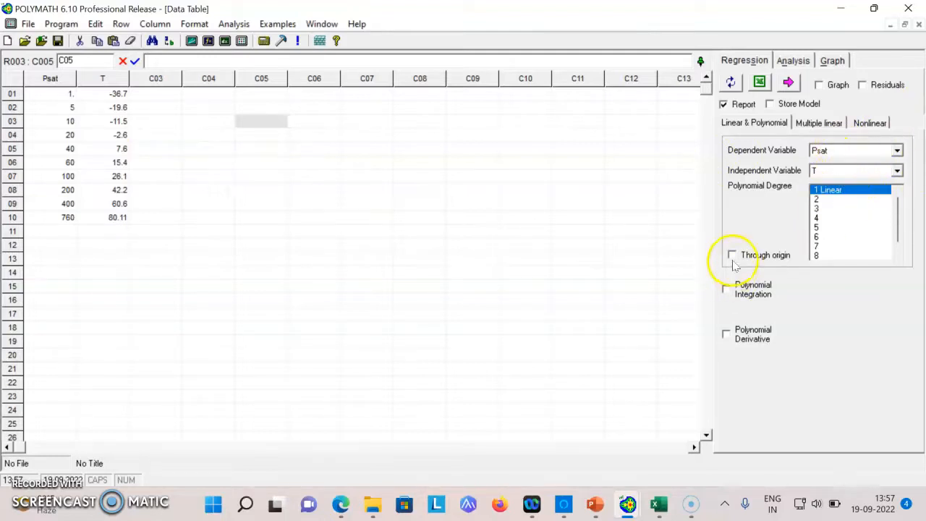
left_click(731, 255)
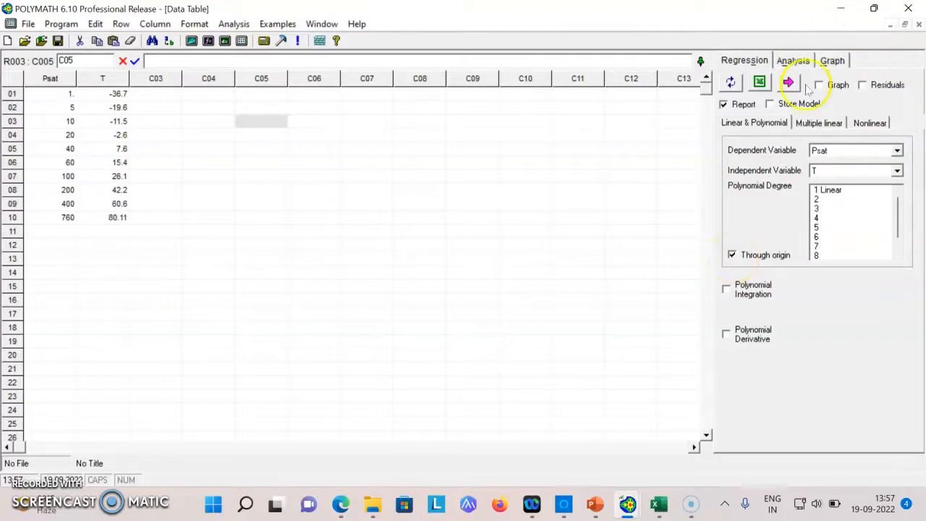
left_click(788, 81)
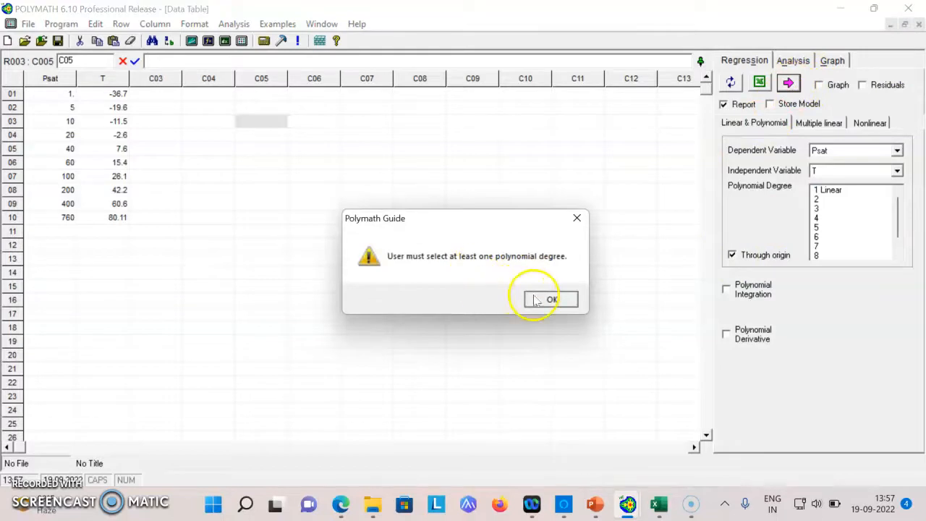
left_click(552, 299)
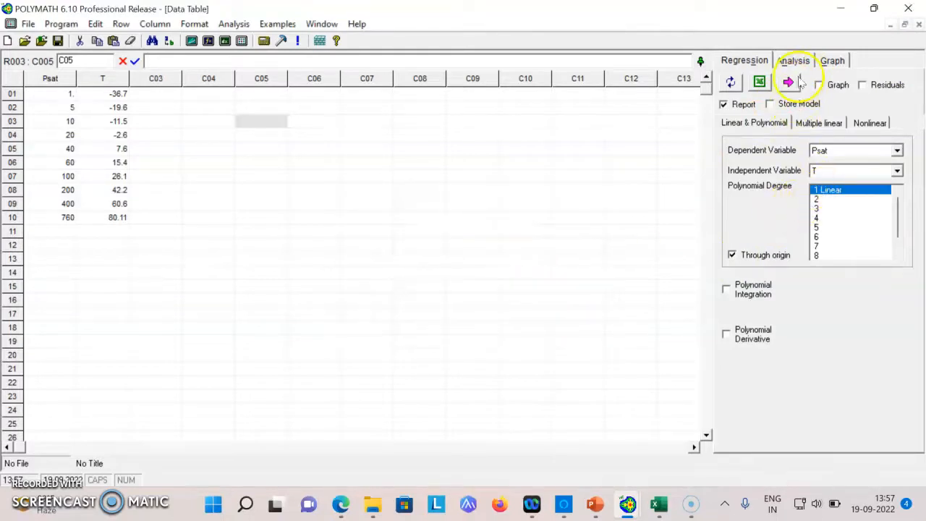
left_click(788, 81)
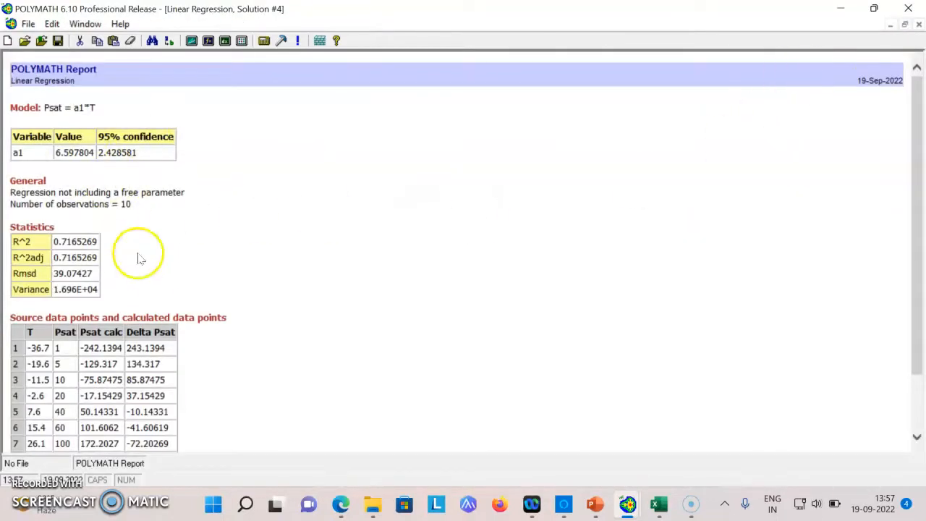
scroll("down", 3)
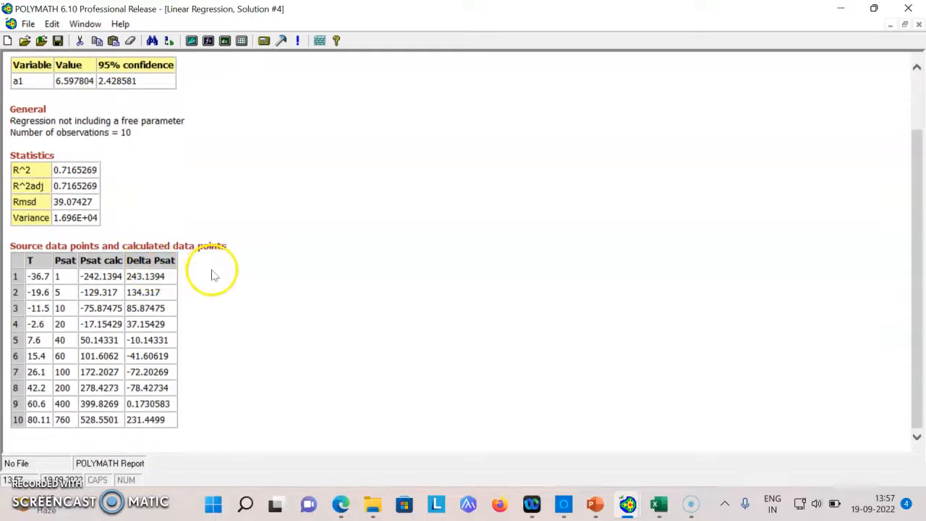
mouse_move(863, 394)
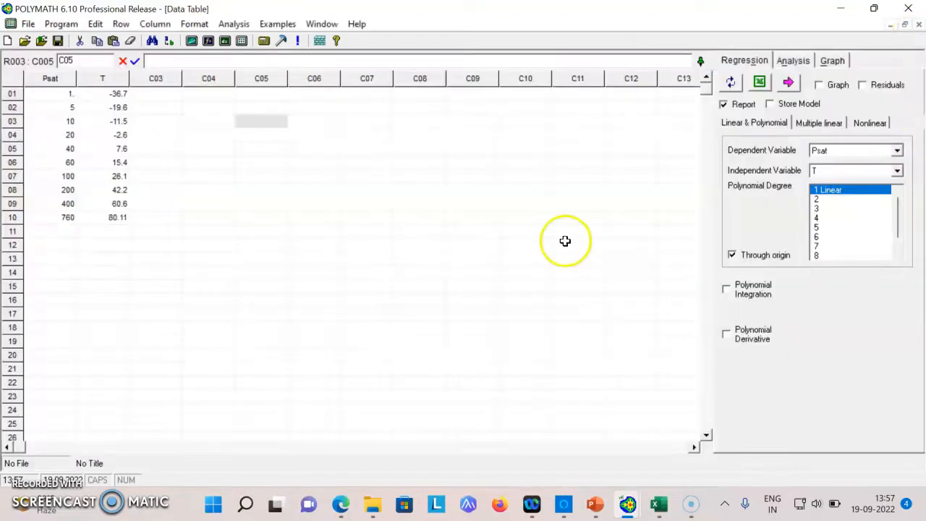
left_click(732, 254)
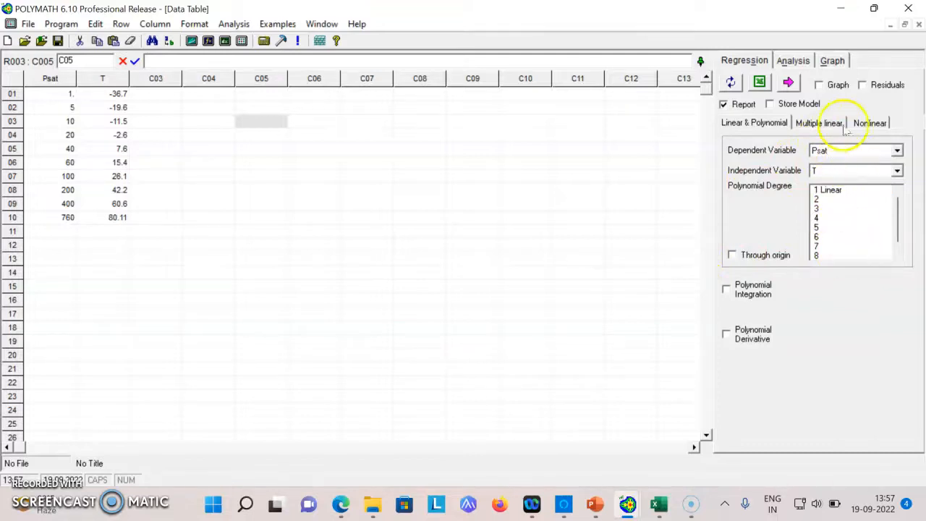
left_click(870, 122)
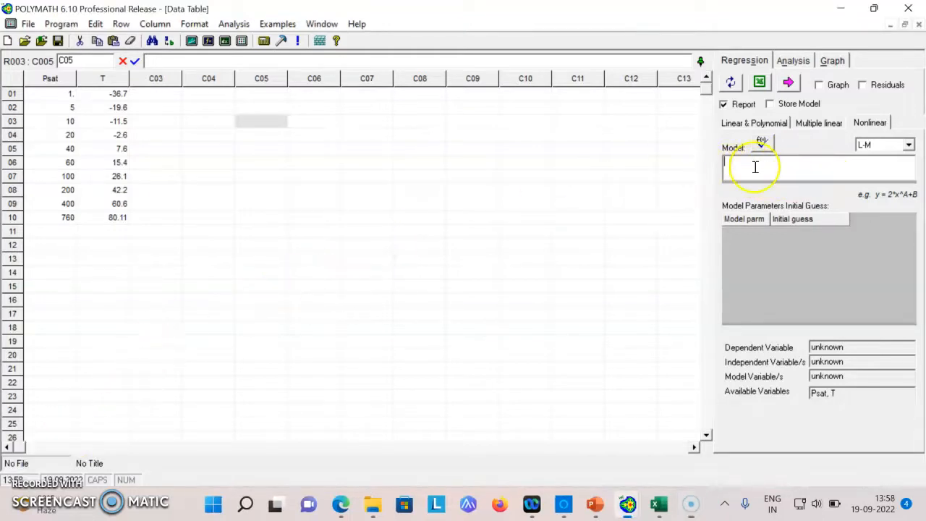
Step: Type the Antoine model Psat=exp(A-B/(T+C)) with guesses 12, 1700, 160 for A, B, C
type("Psat")
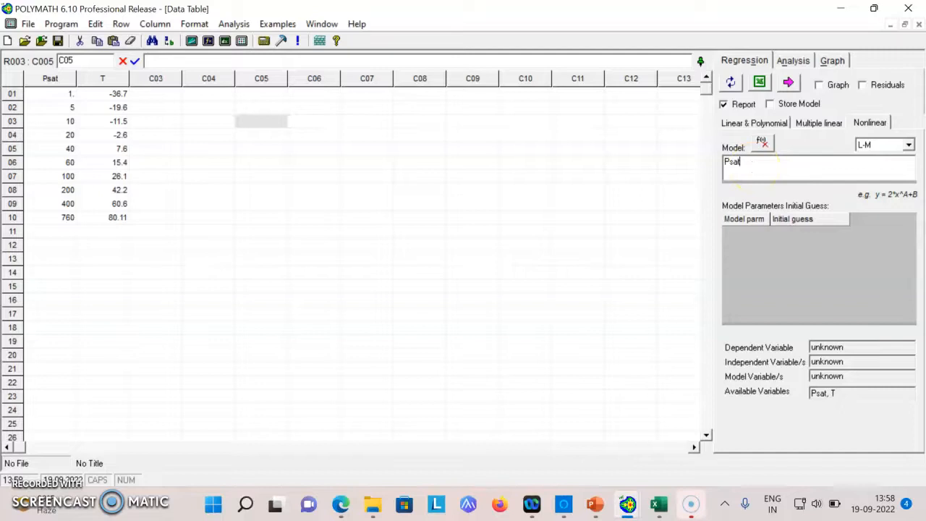
type("=")
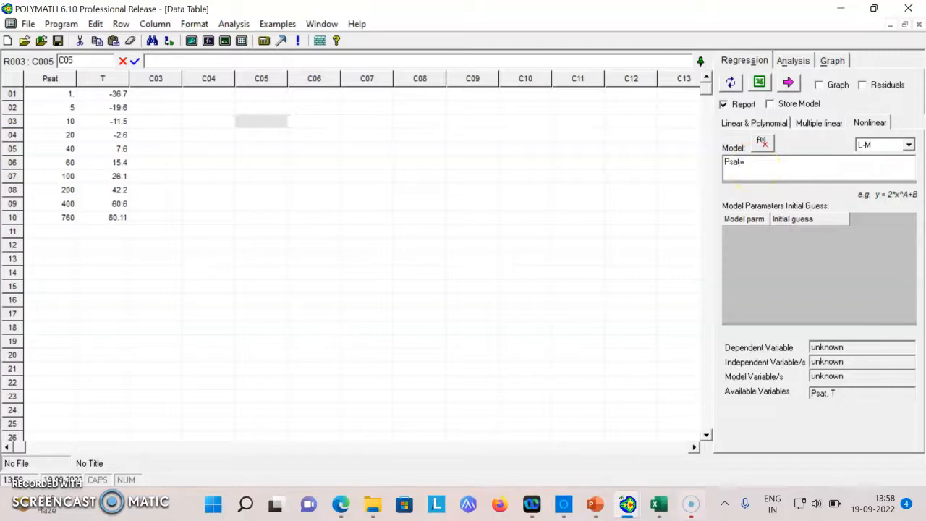
type("exp(A")
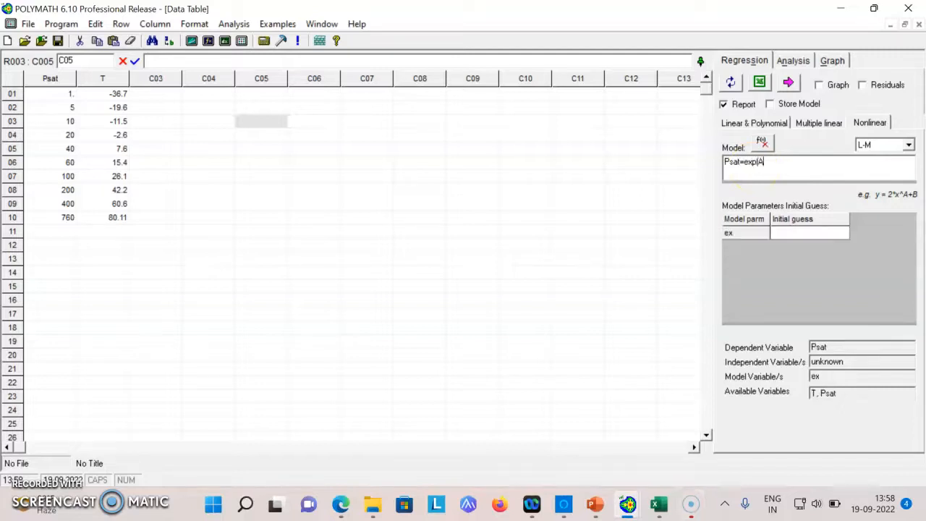
type("-B./")
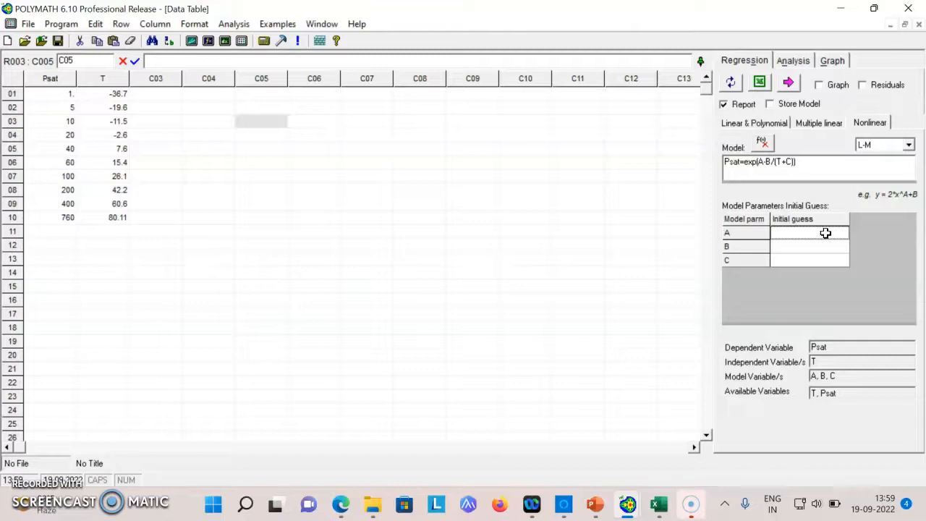
type("12")
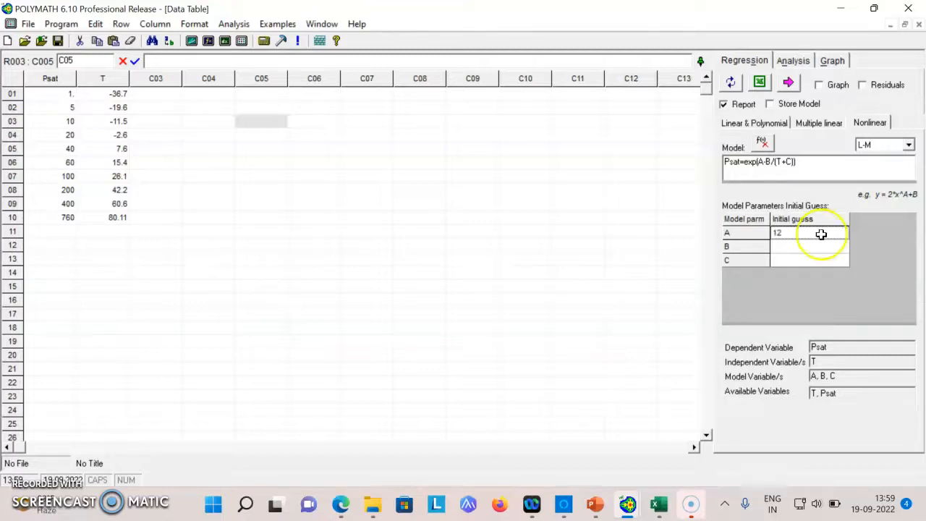
type("1700")
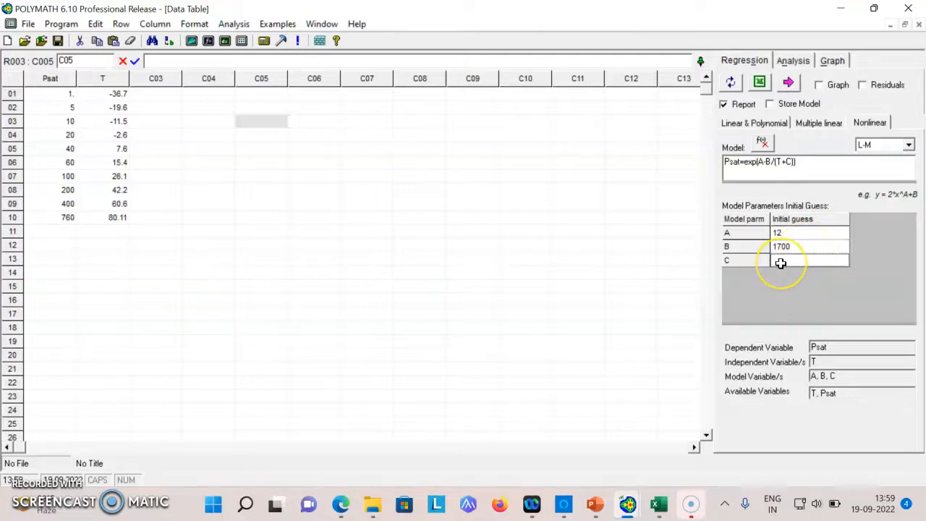
type("160")
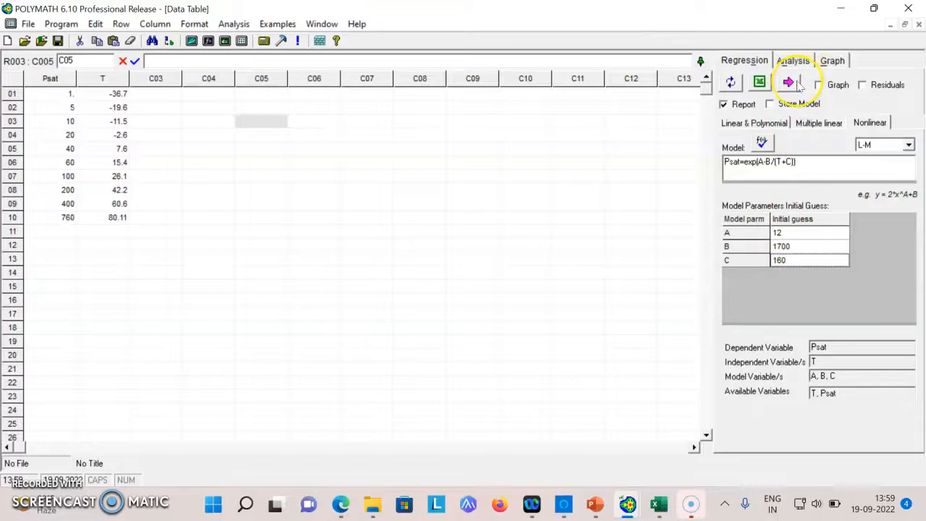
Step: Solve the Antoine fit and review A=15.218, B=2418.17, C=201.57, R^2 0.99997
left_click(788, 82)
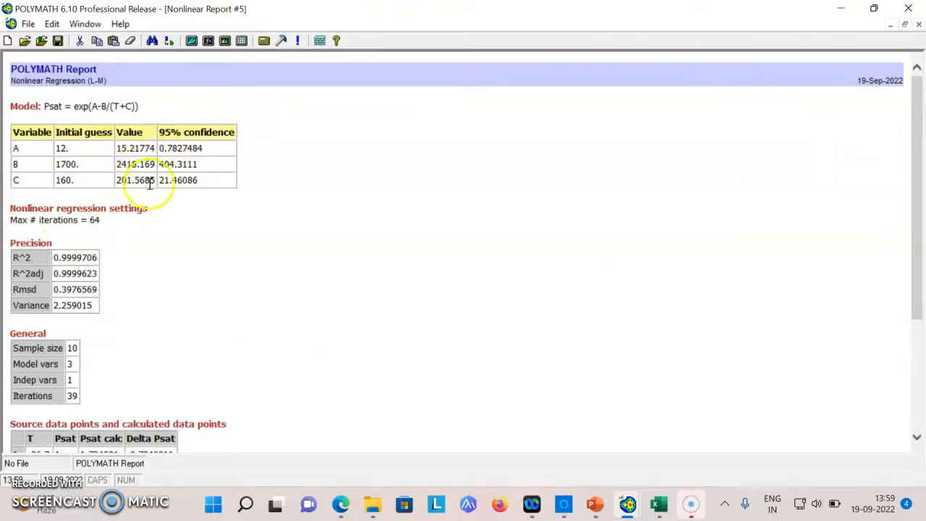
scroll("down", 3)
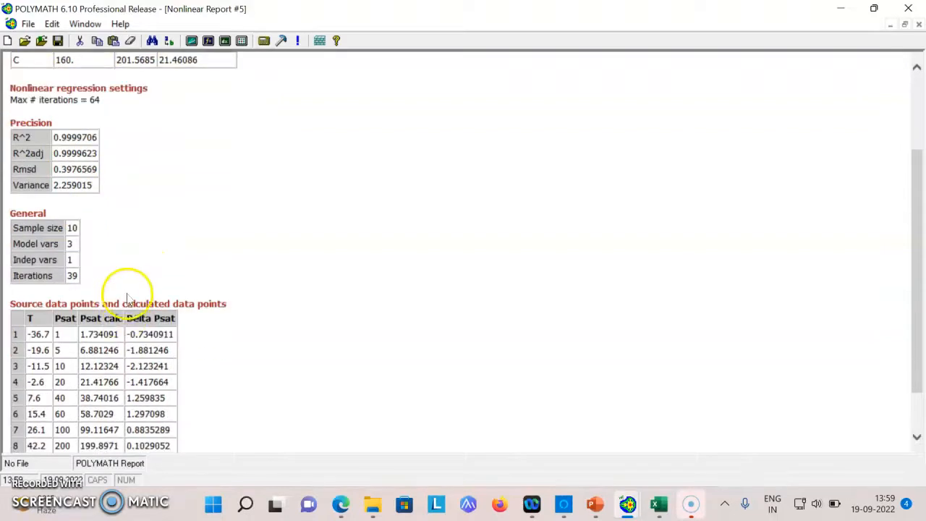
scroll("down", 3)
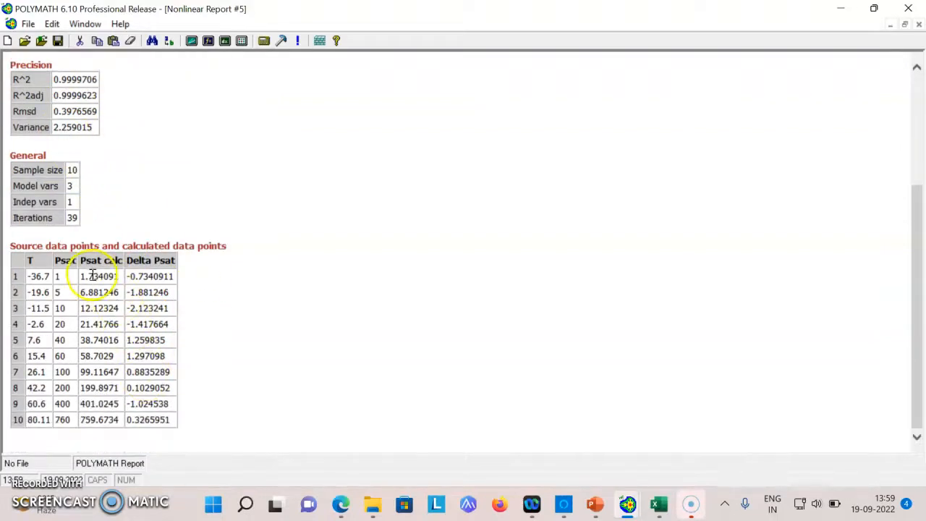
mouse_move(80, 442)
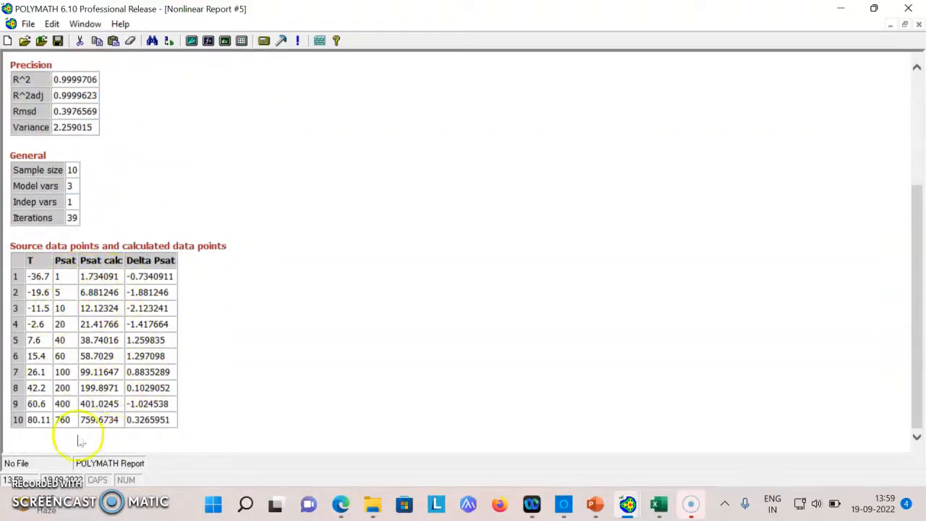
scroll("up", 3)
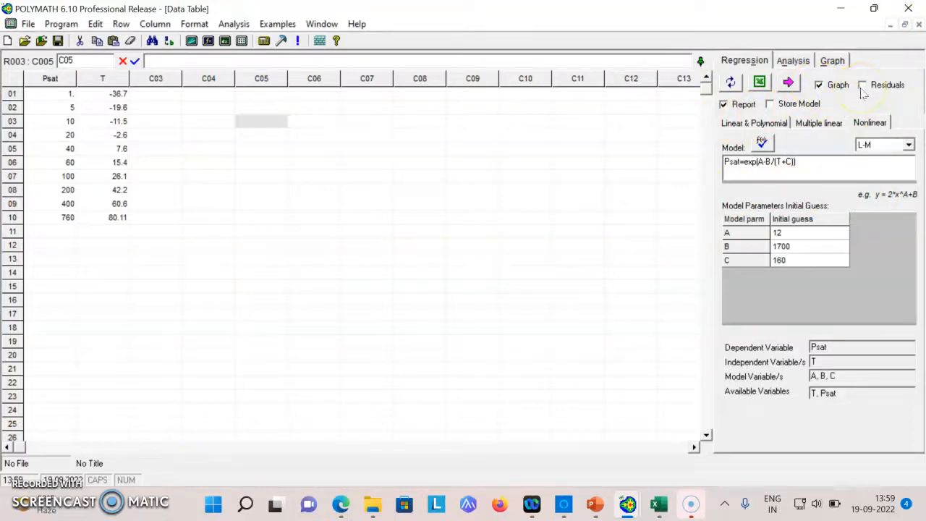
Step: Enable Graph and Residuals output and rerun the Antoine fit
left_click(862, 85)
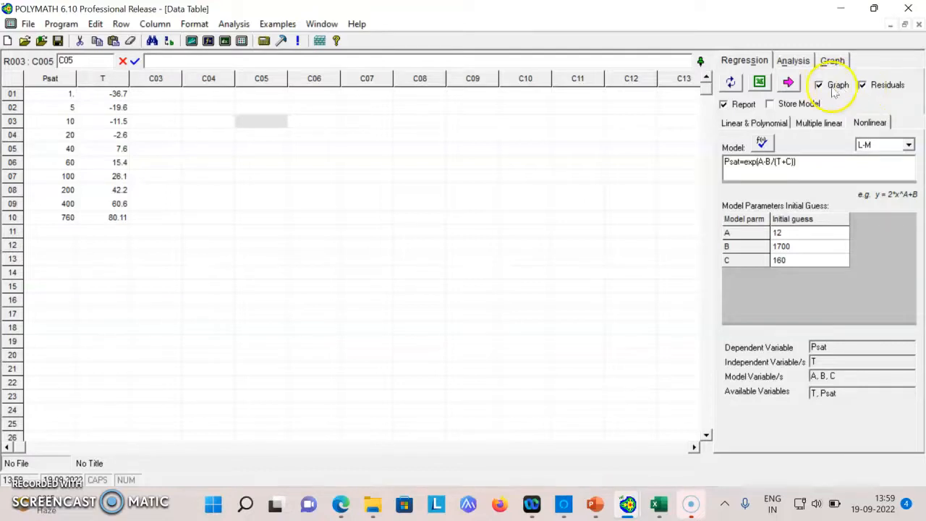
left_click(788, 82)
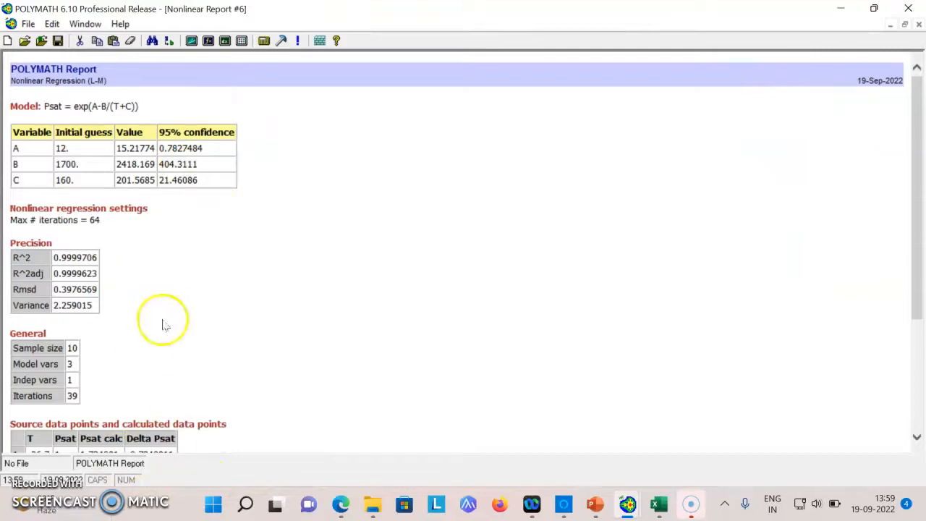
mouse_move(887, 78)
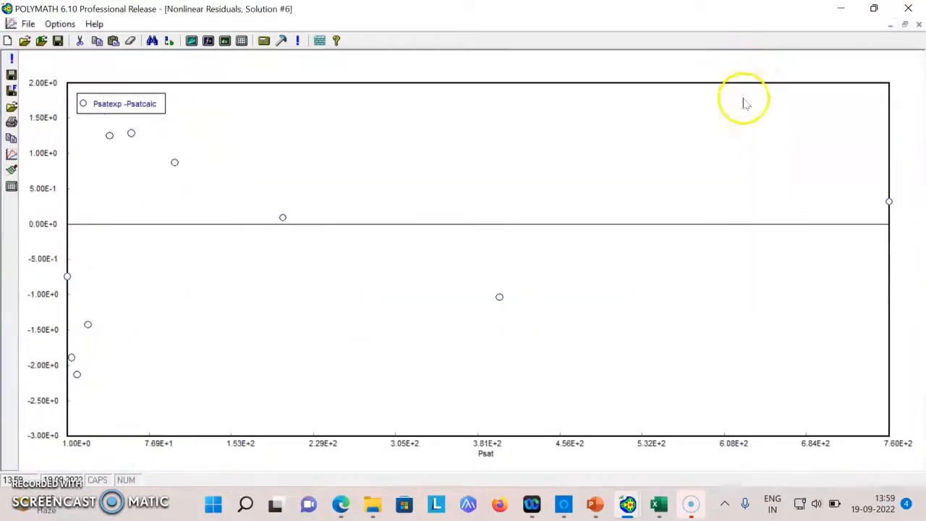
mouse_move(426, 281)
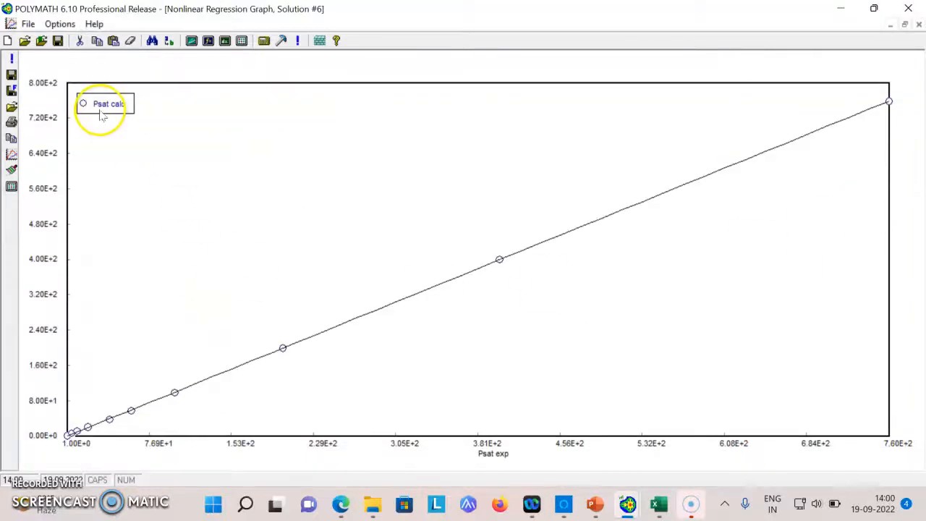
mouse_move(87, 275)
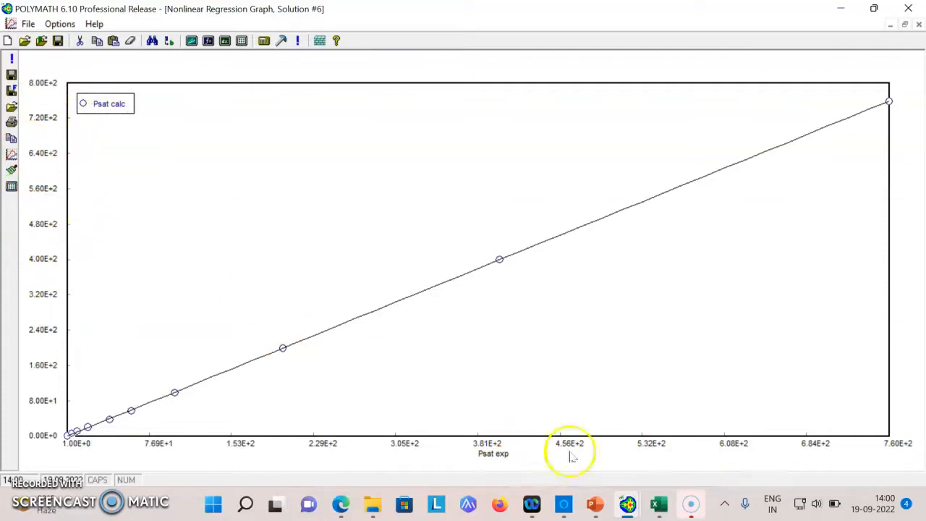
mouse_move(94, 427)
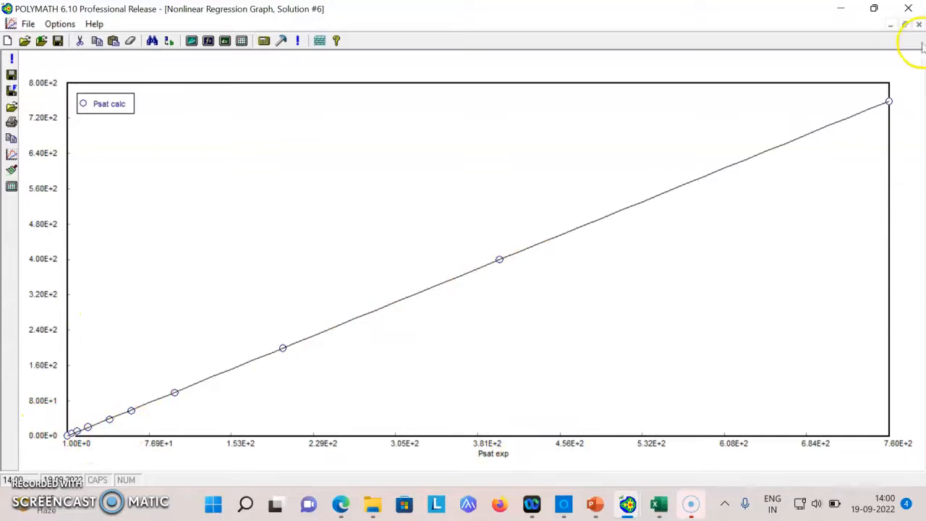
mouse_move(334, 264)
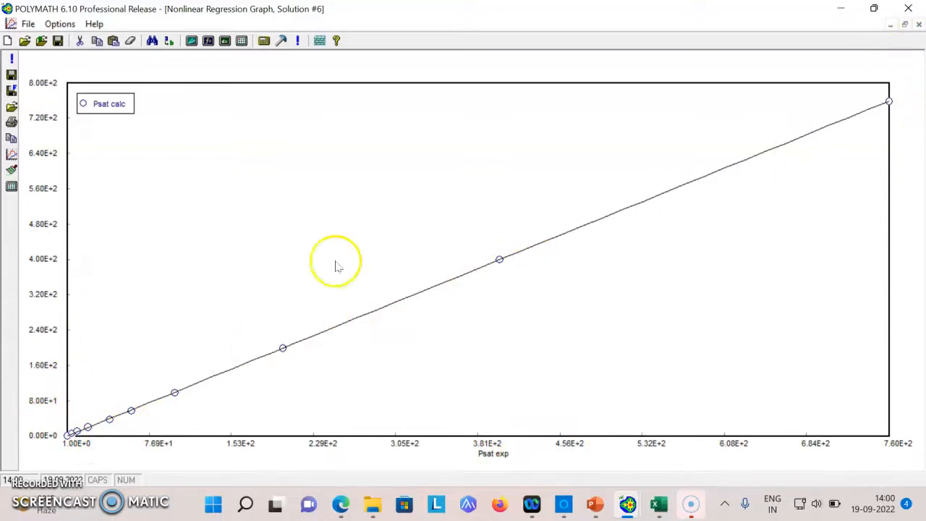
mouse_move(487, 352)
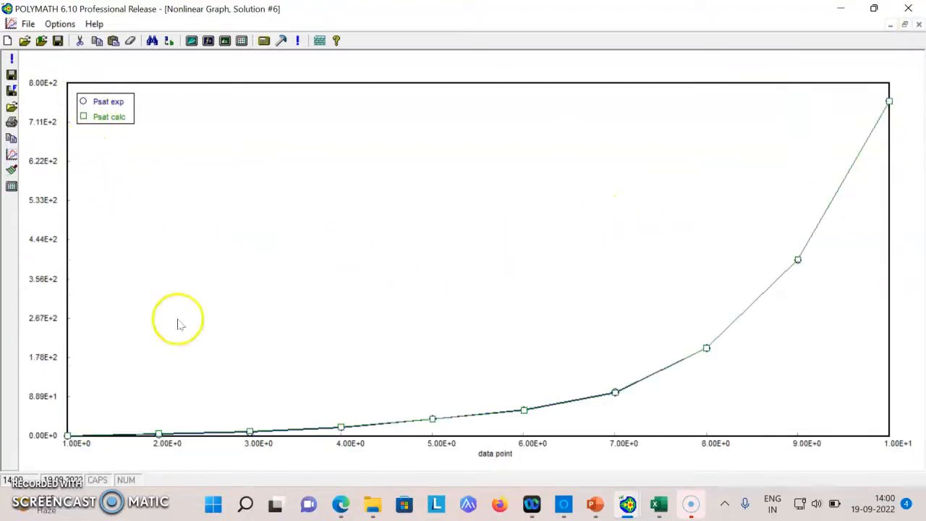
mouse_move(64, 197)
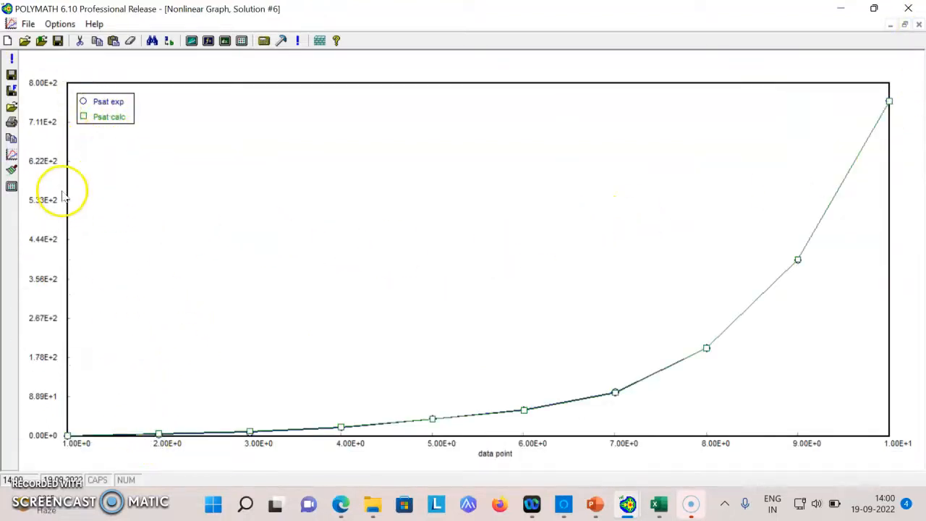